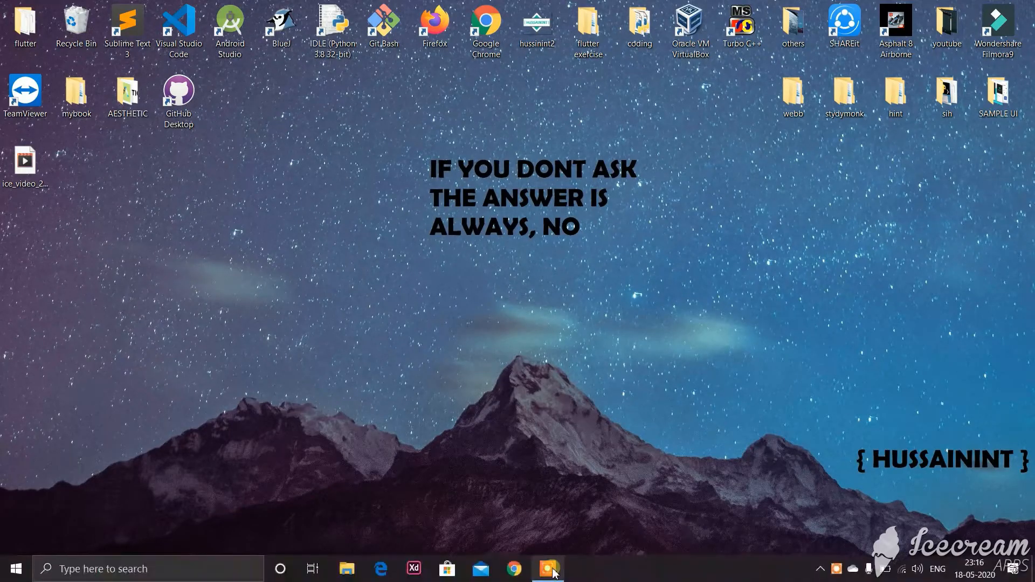
# - Download the OBS Studio Windows installer from the obsproject.com download page in Chrome
pyautogui.click(547, 568)
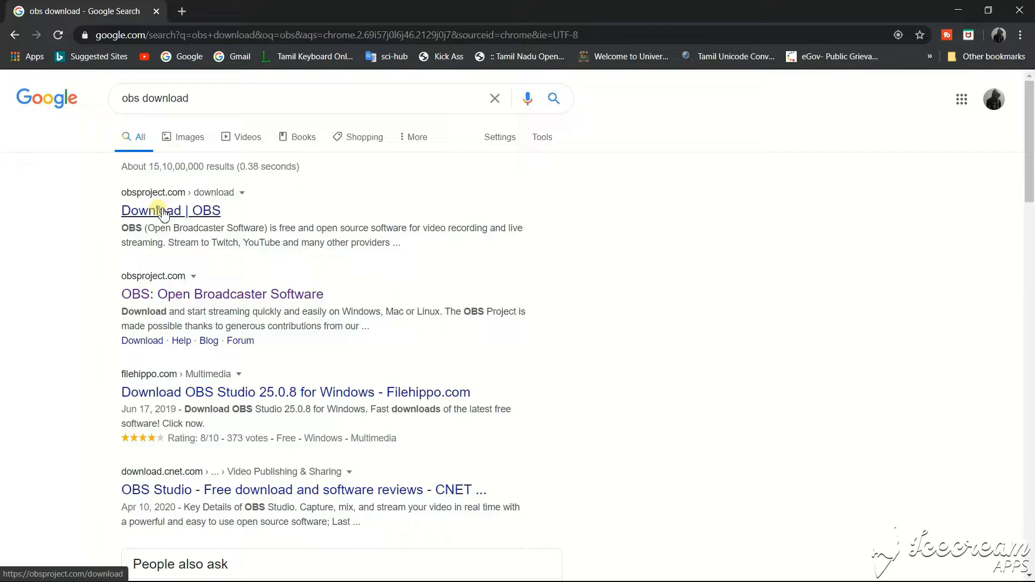
pyautogui.click(170, 209)
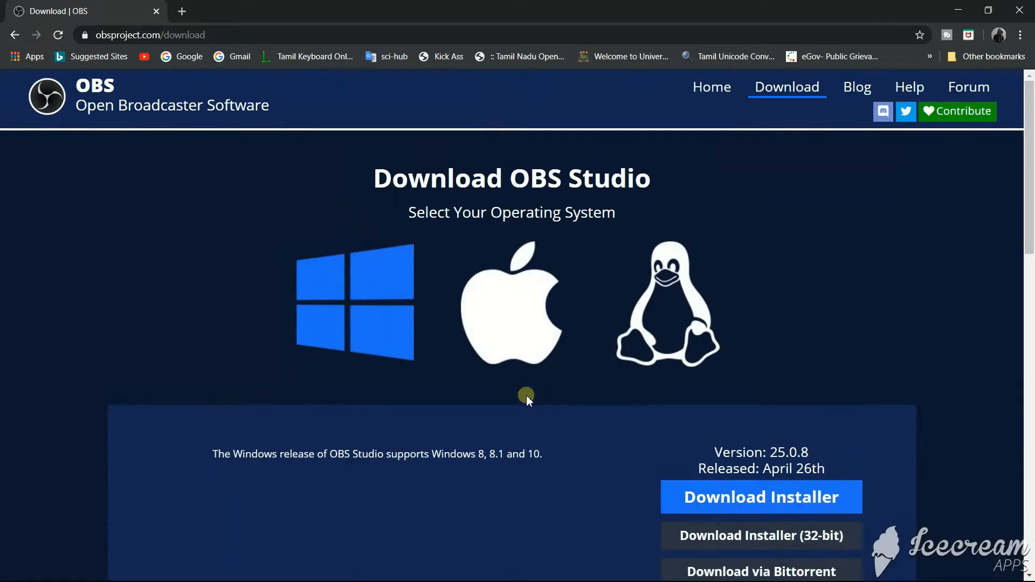
pyautogui.click(759, 497)
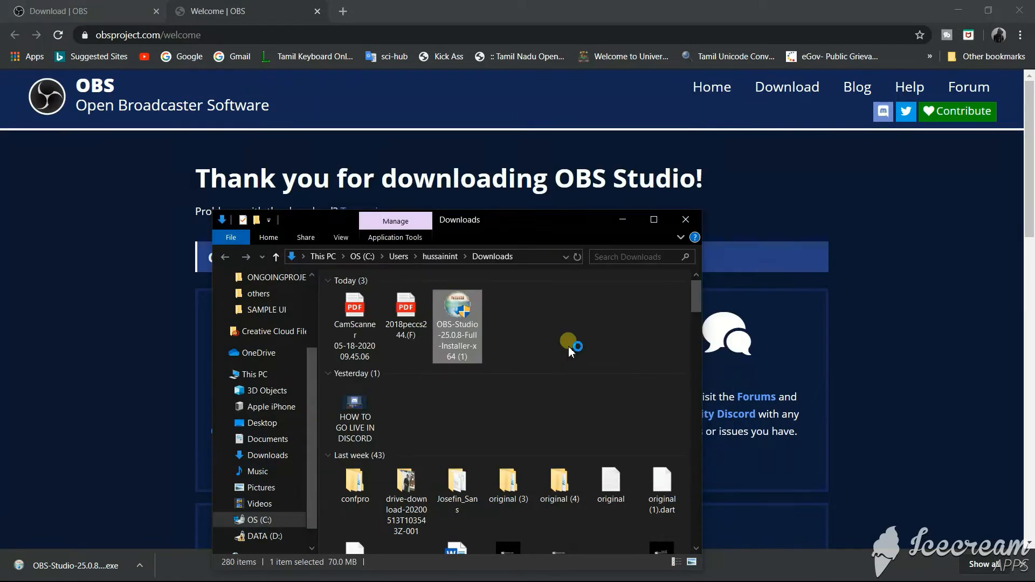
# - Run the OBS Studio 25.0.8 installer and accept the license to finish installing
pyautogui.doubleClick(456, 305)
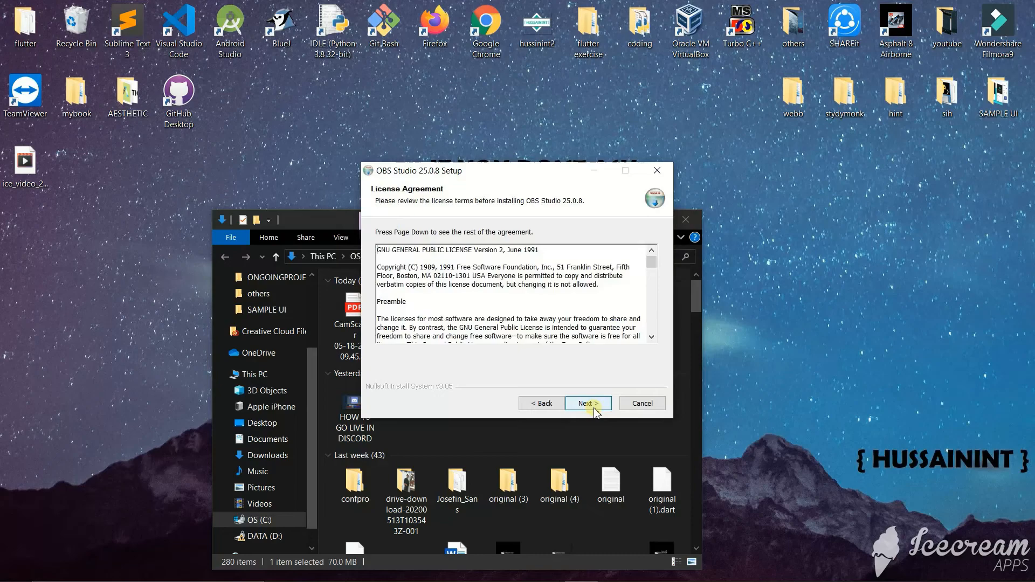
pyautogui.click(588, 403)
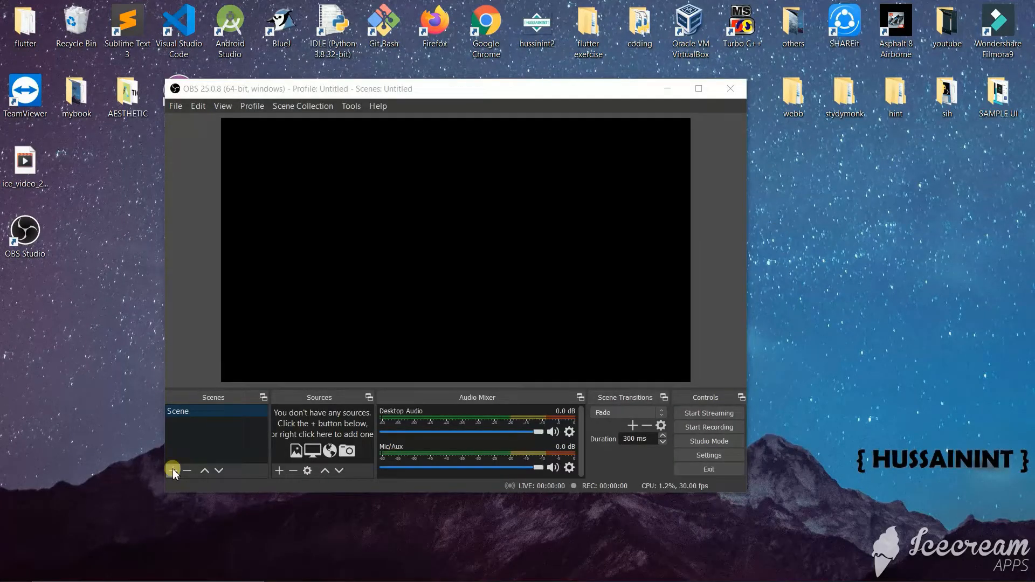
# - Create a new scene named 'youtube_share' in the Add Scene dialog
pyautogui.click(172, 471)
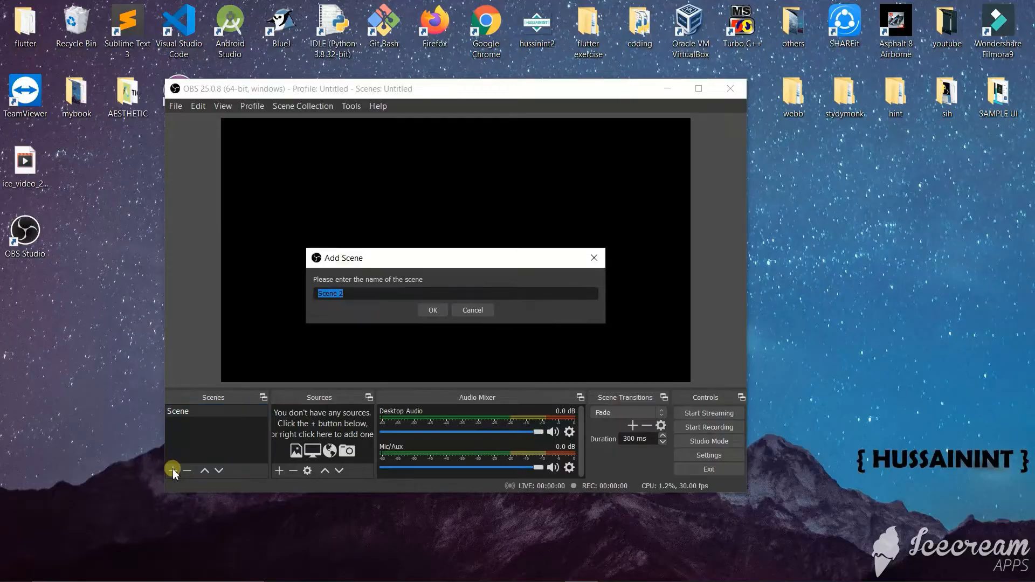
pyautogui.write('youtube_sha')
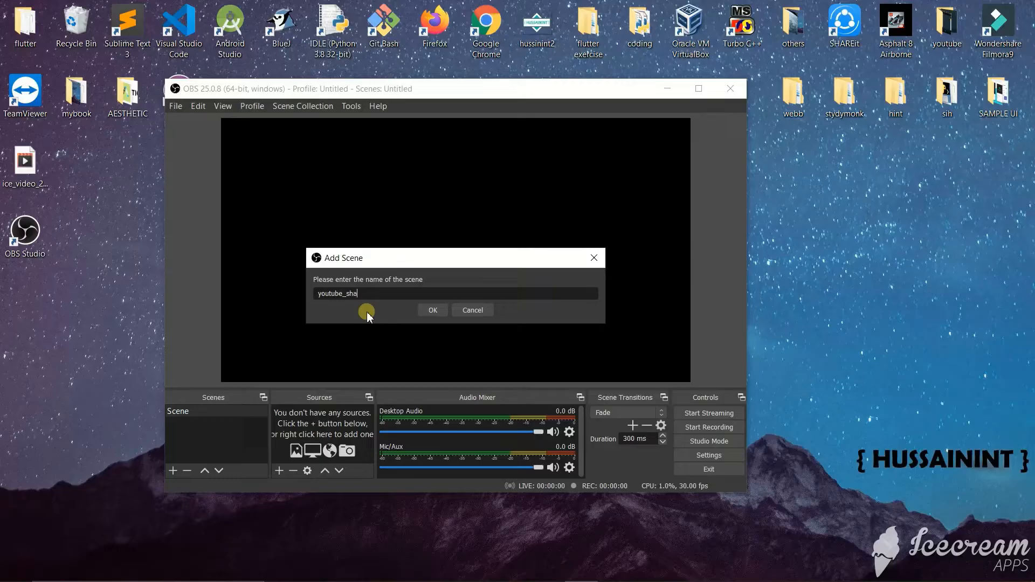
pyautogui.click(433, 309)
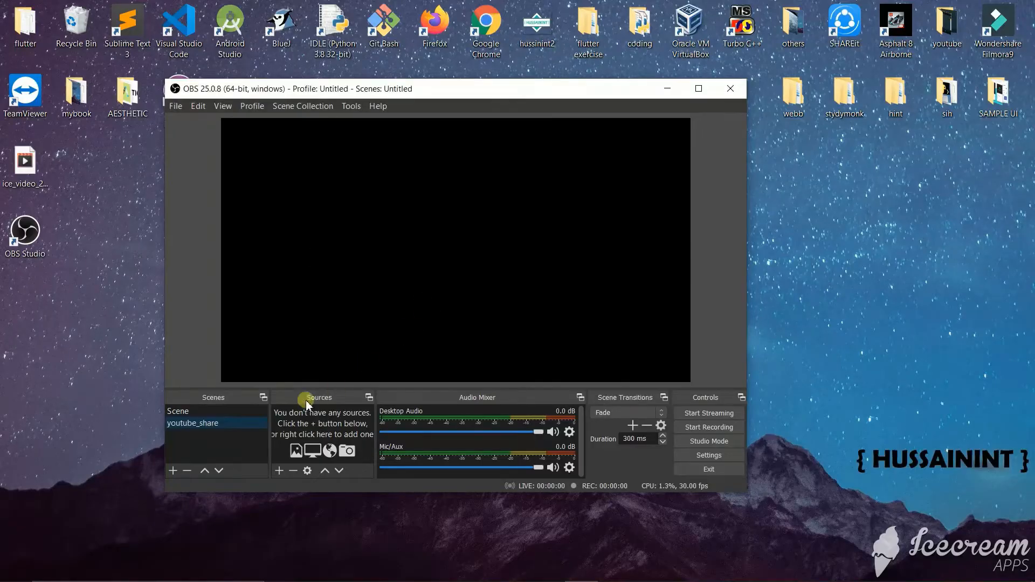
# - Create a new Display Capture source that captures the whole display
pyautogui.click(278, 470)
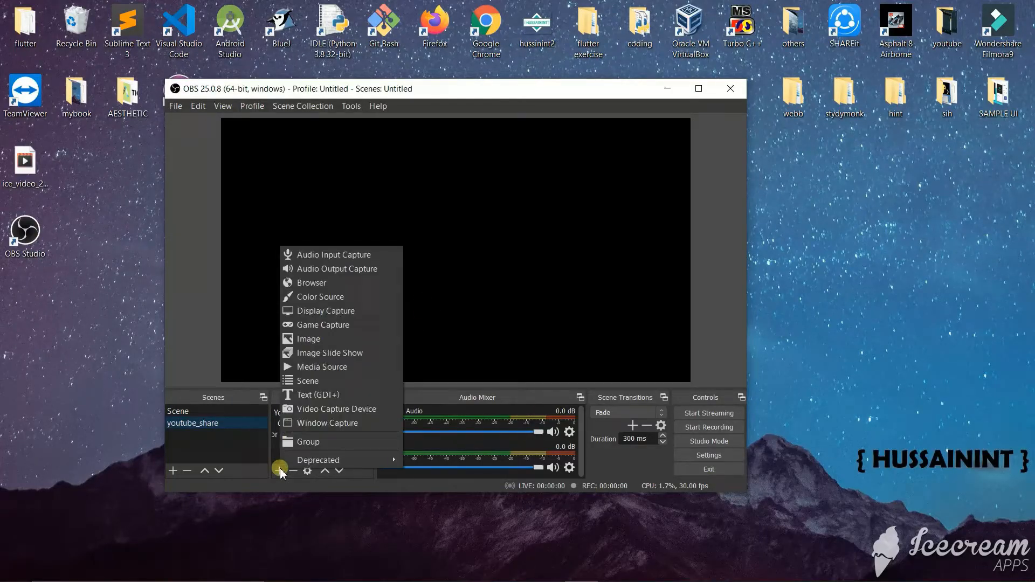
pyautogui.moveTo(328, 311)
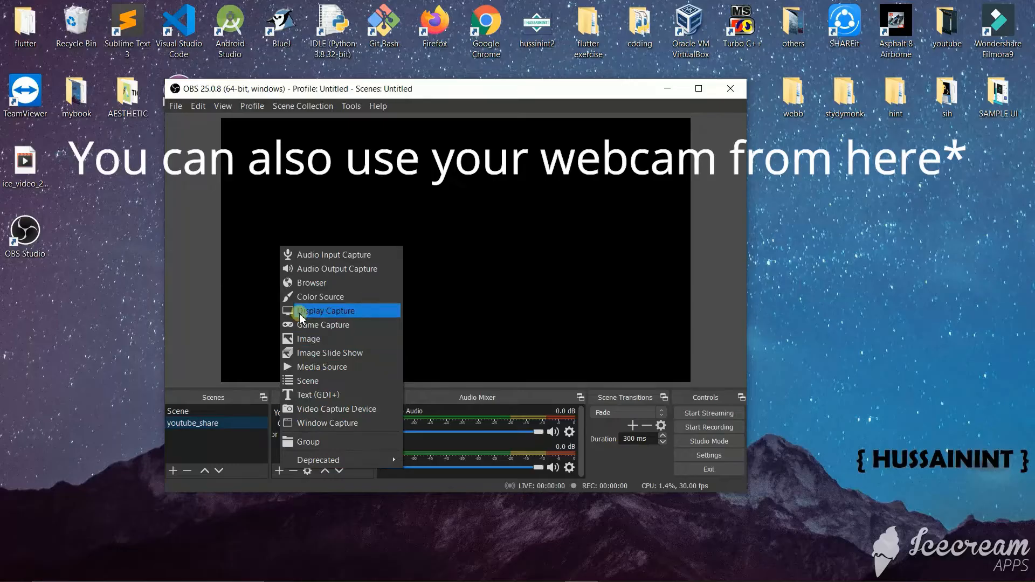
pyautogui.click(328, 311)
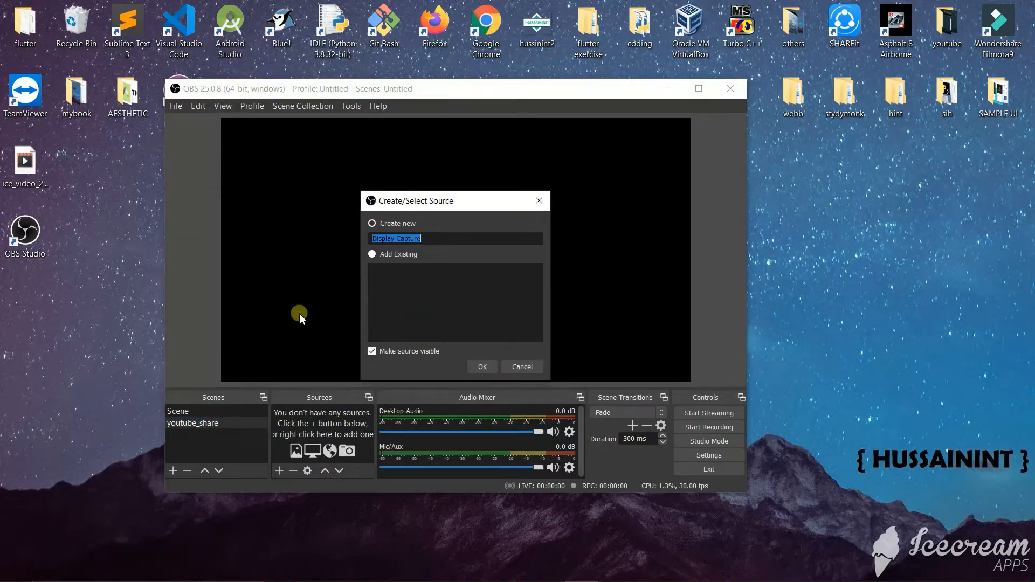
pyautogui.click(481, 366)
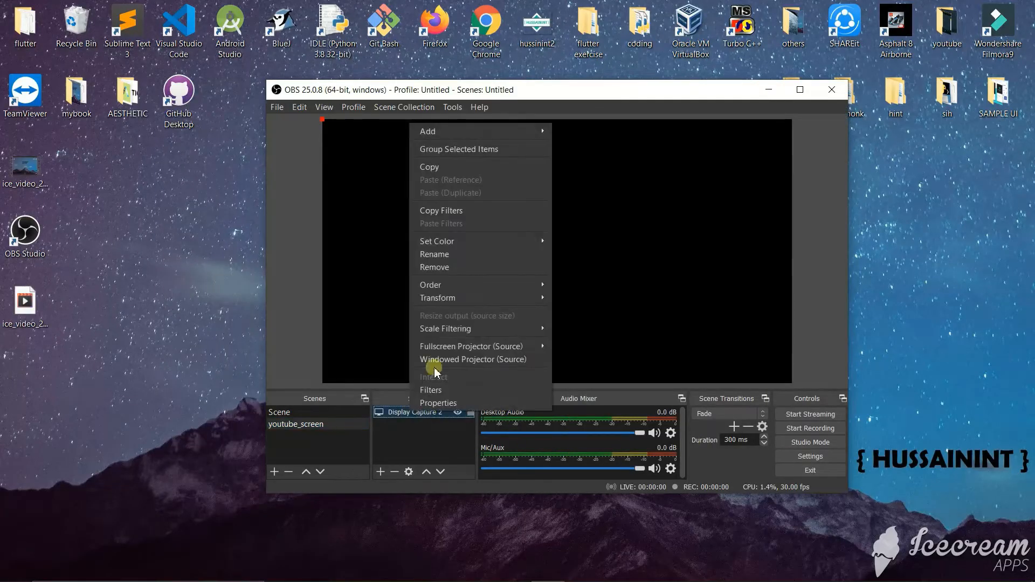
pyautogui.moveTo(437, 297)
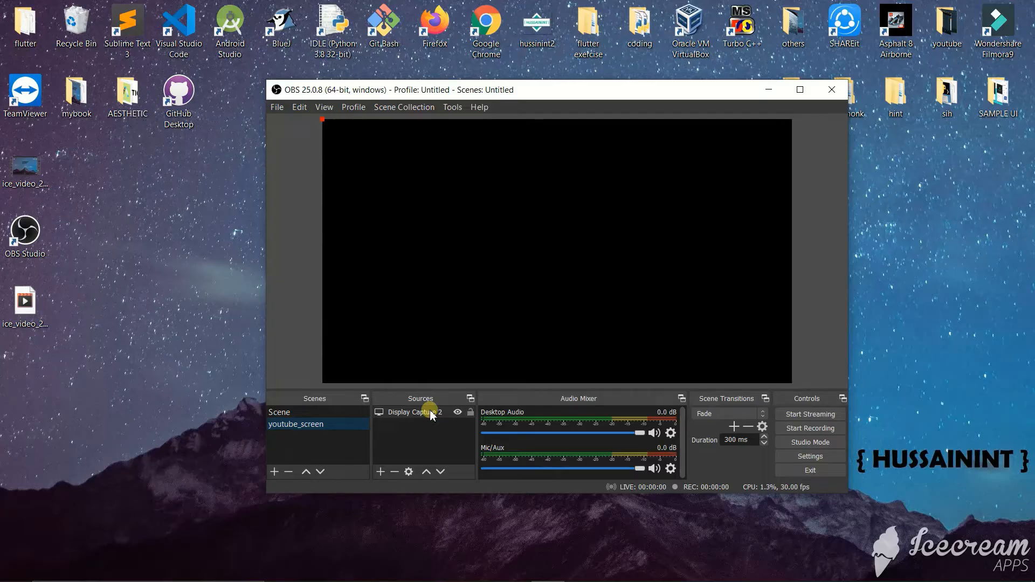
# - Reopen OBS Studio and select the Display Capture 2 source
pyautogui.rightClick(24, 235)
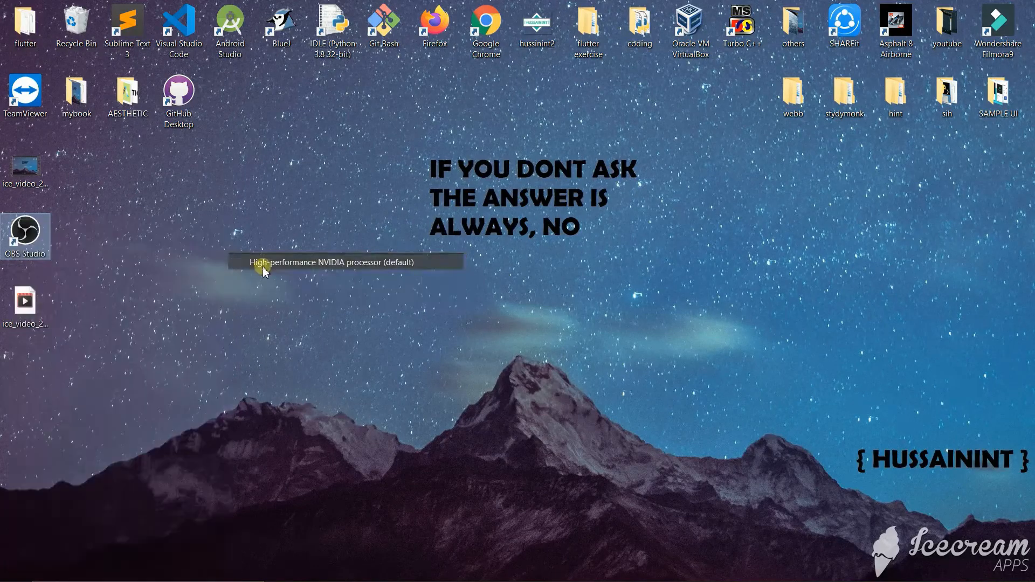
pyautogui.doubleClick(26, 231)
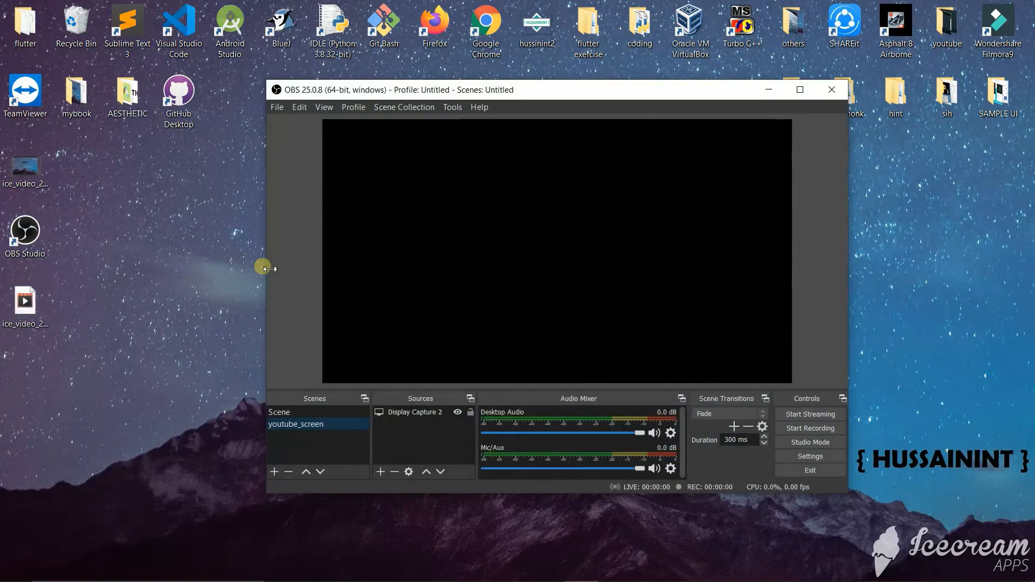
pyautogui.click(412, 411)
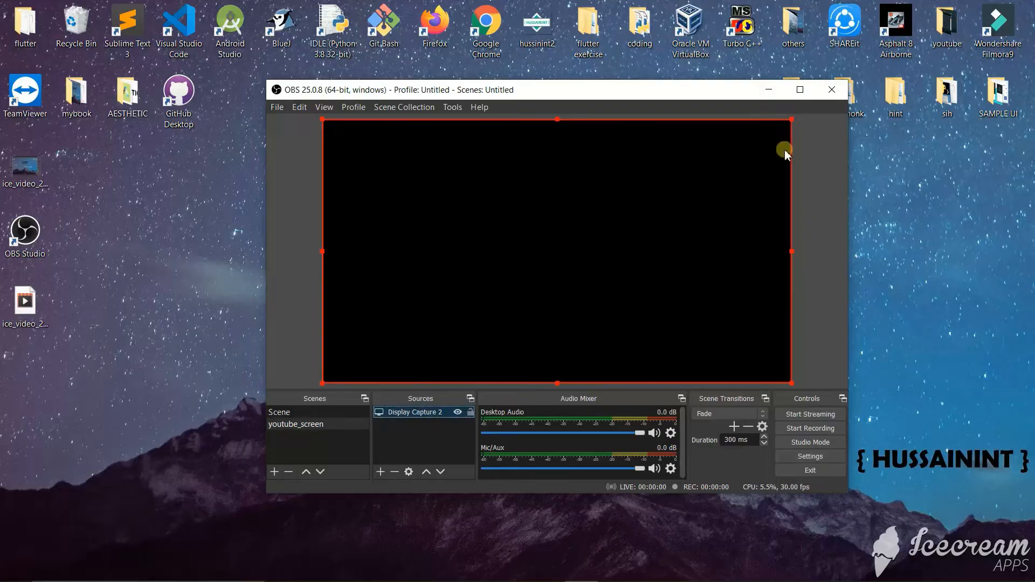
# - Relaunch OBS Studio from the desktop shortcut using integrated graphics
pyautogui.rightClick(25, 228)
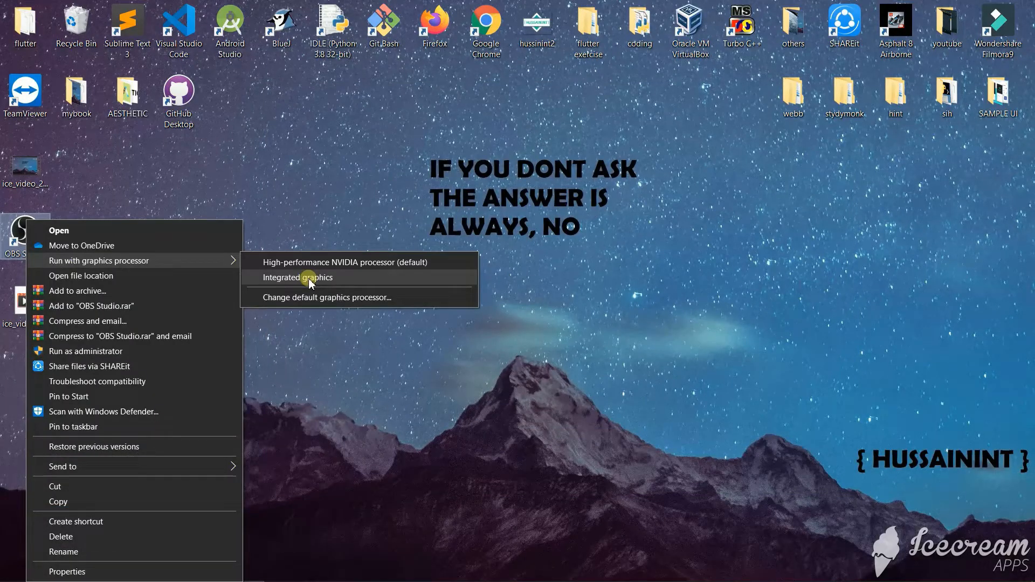
pyautogui.click(298, 277)
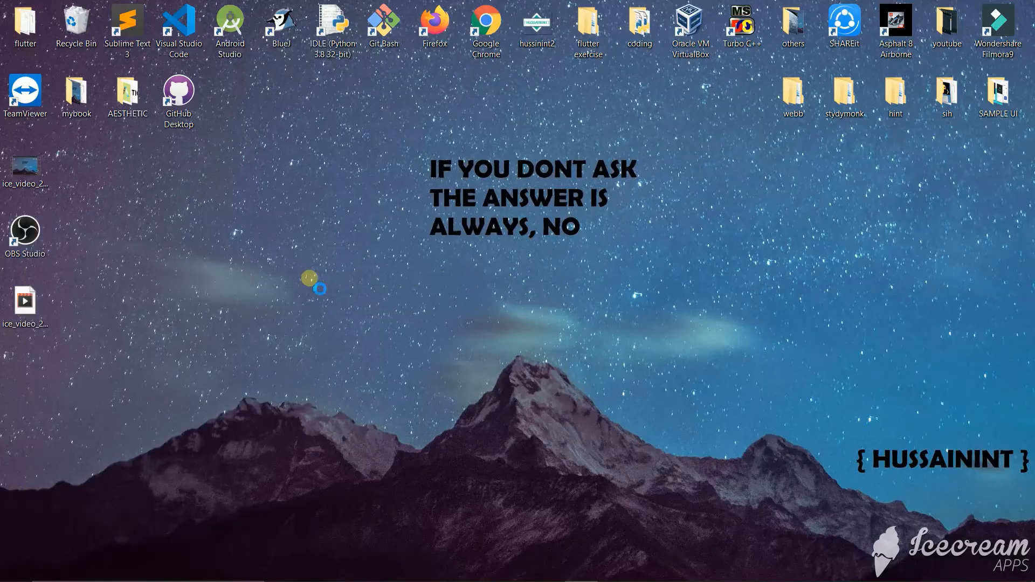
pyautogui.doubleClick(25, 229)
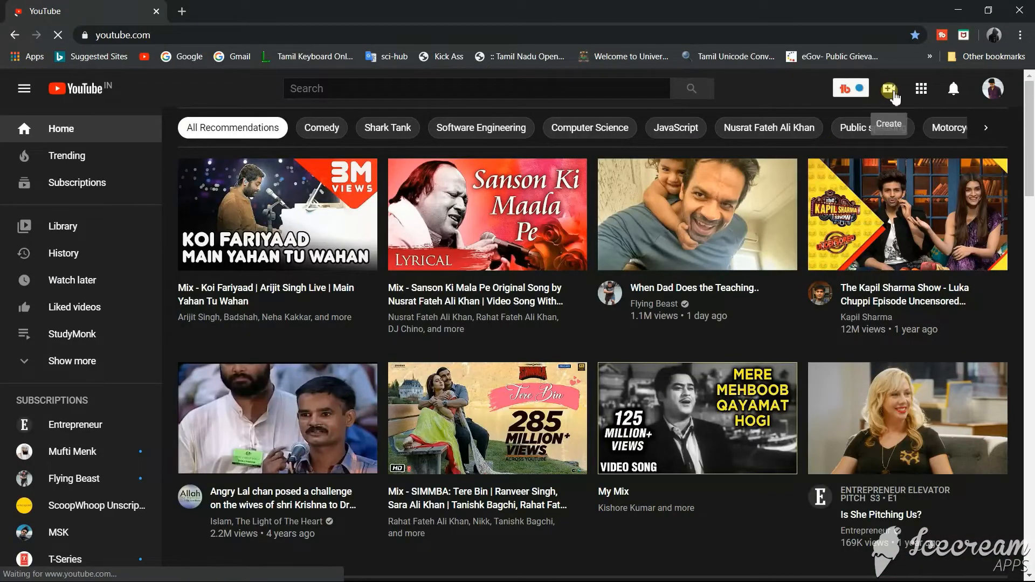
# - From YouTube's Create menu choose Go live, then open the Stream setup form
pyautogui.click(888, 88)
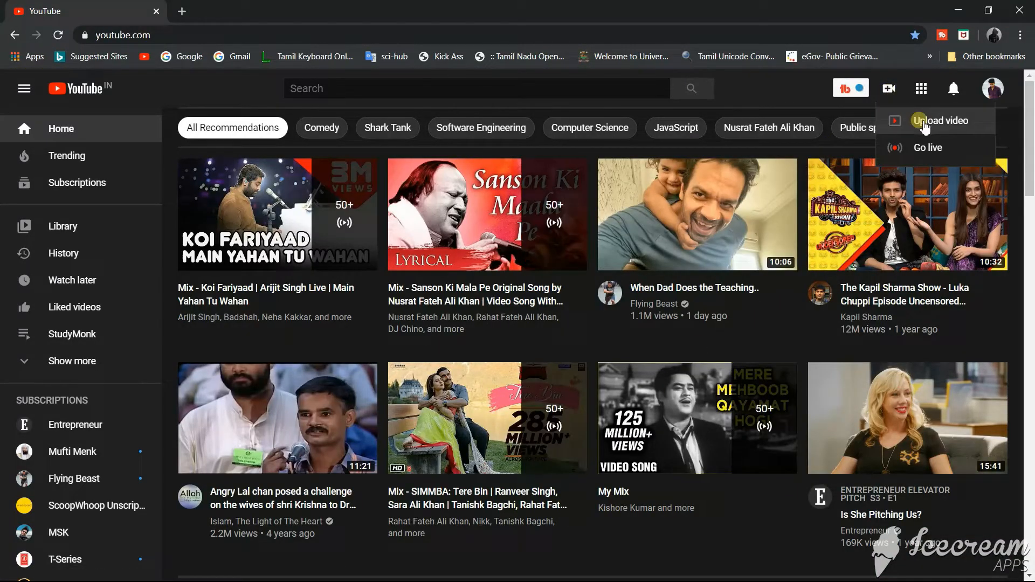
pyautogui.click(927, 147)
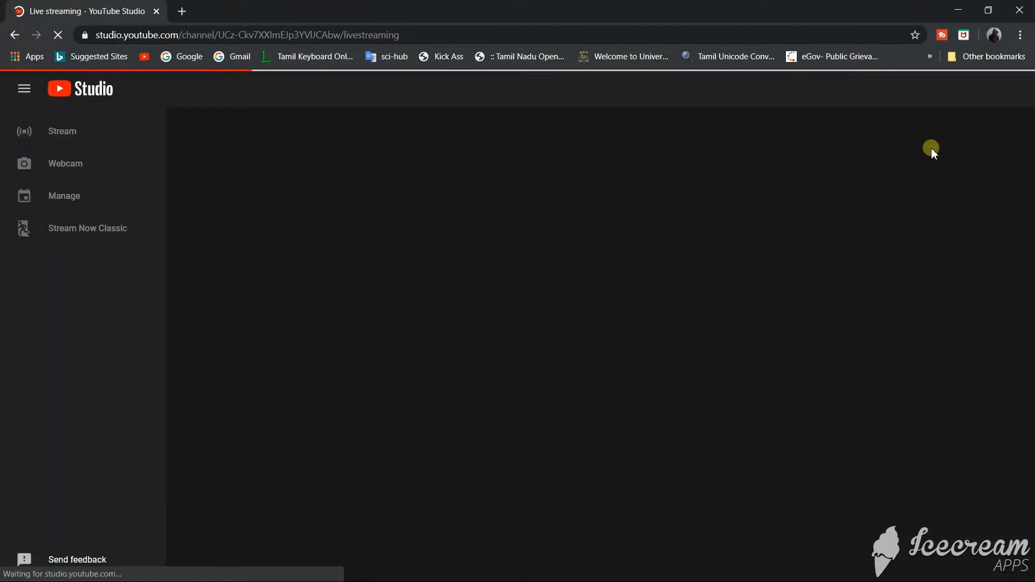
pyautogui.click(65, 163)
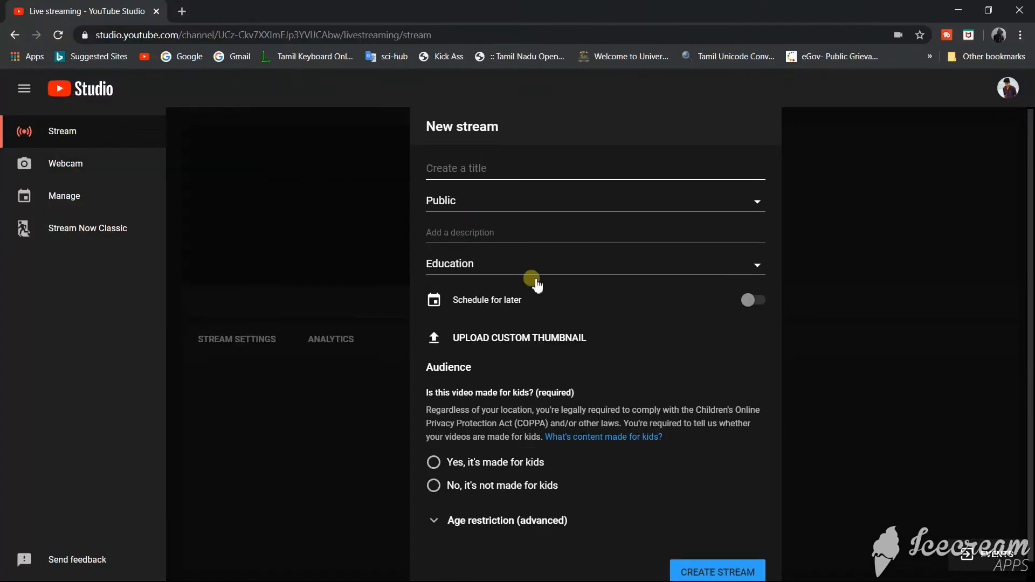
# - Enter the stream title 'checking youtube live from obs' and description 'demo check'
pyautogui.click(716, 570)
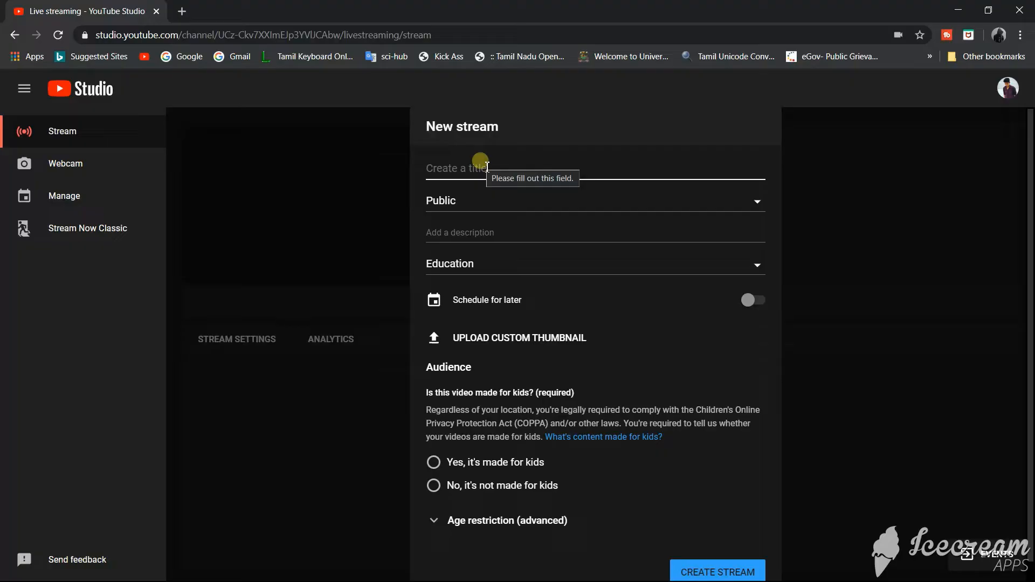
pyautogui.write('checking youtube live')
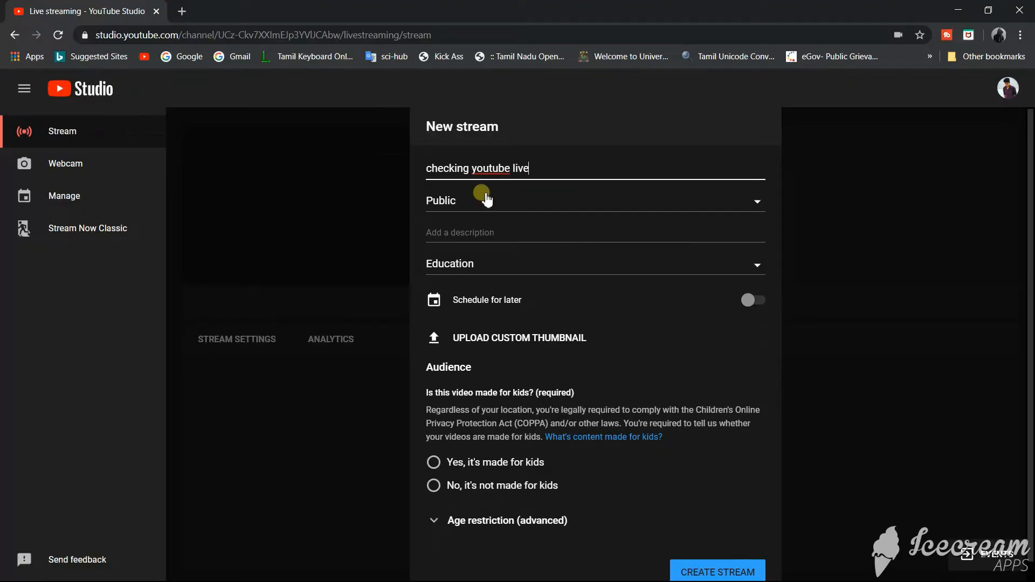
pyautogui.write('from obs')
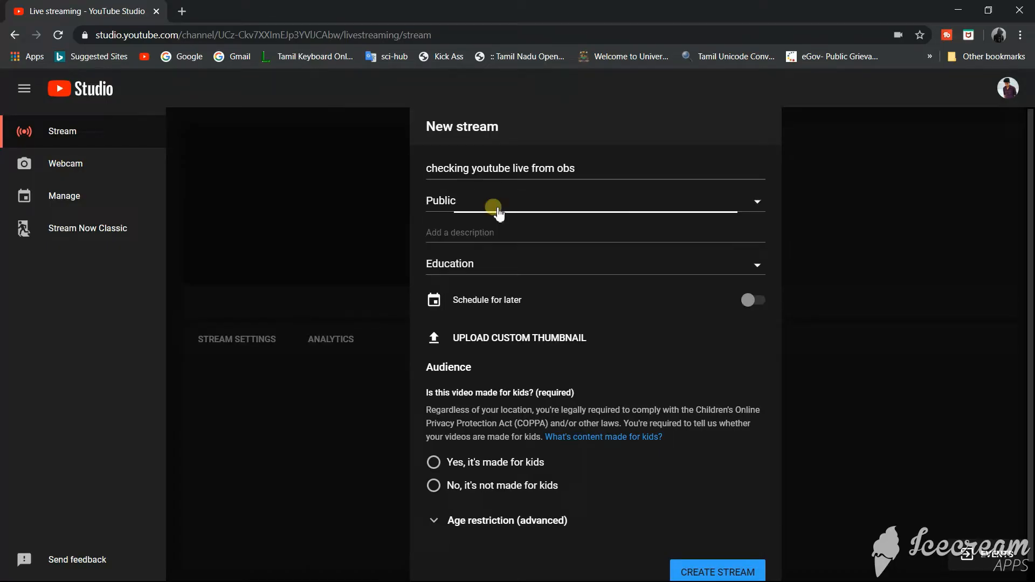
pyautogui.click(512, 232)
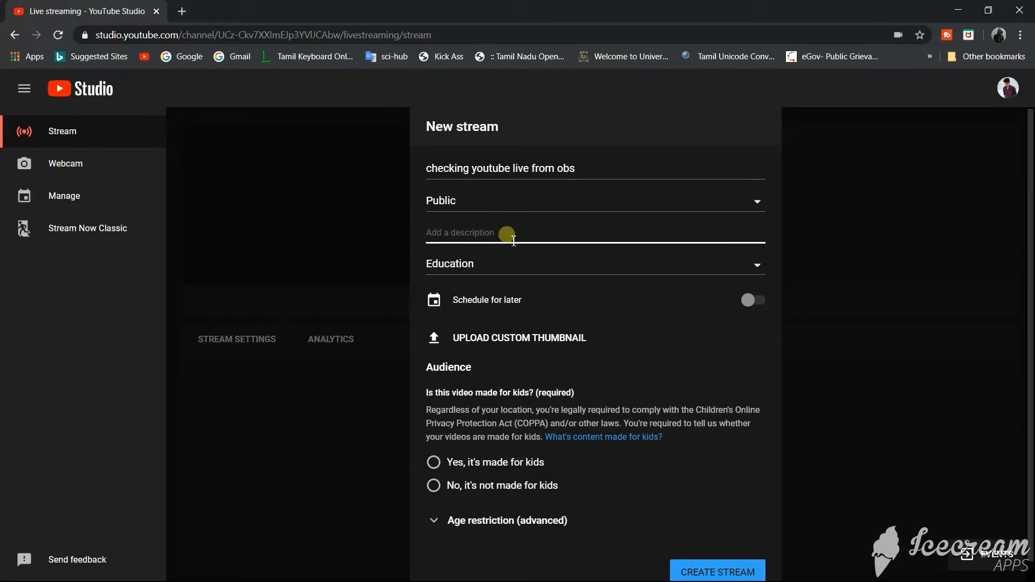
pyautogui.write('demo check')
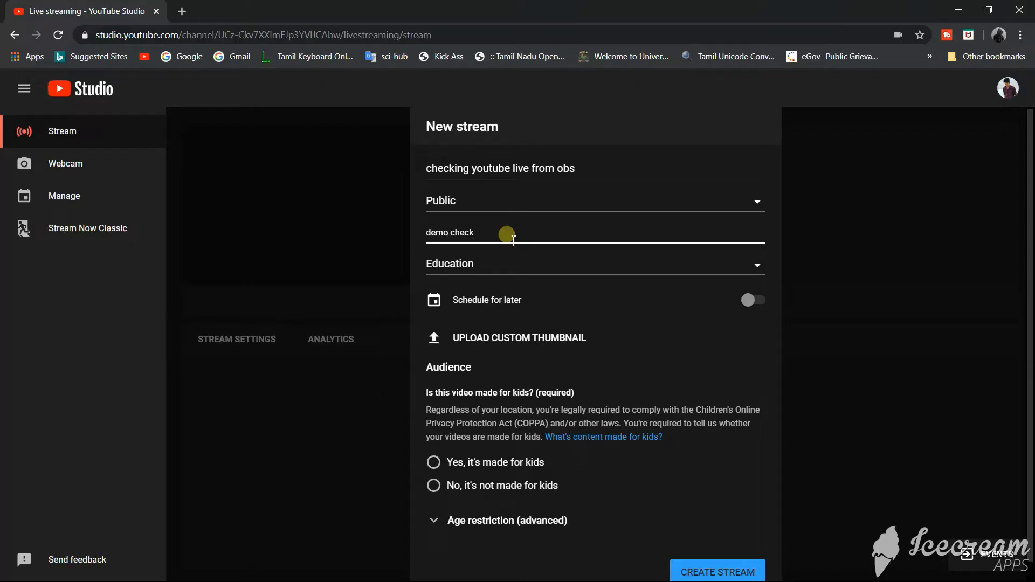
# - Keep Education as the category and create the stream, marked not made for kids
pyautogui.click(593, 263)
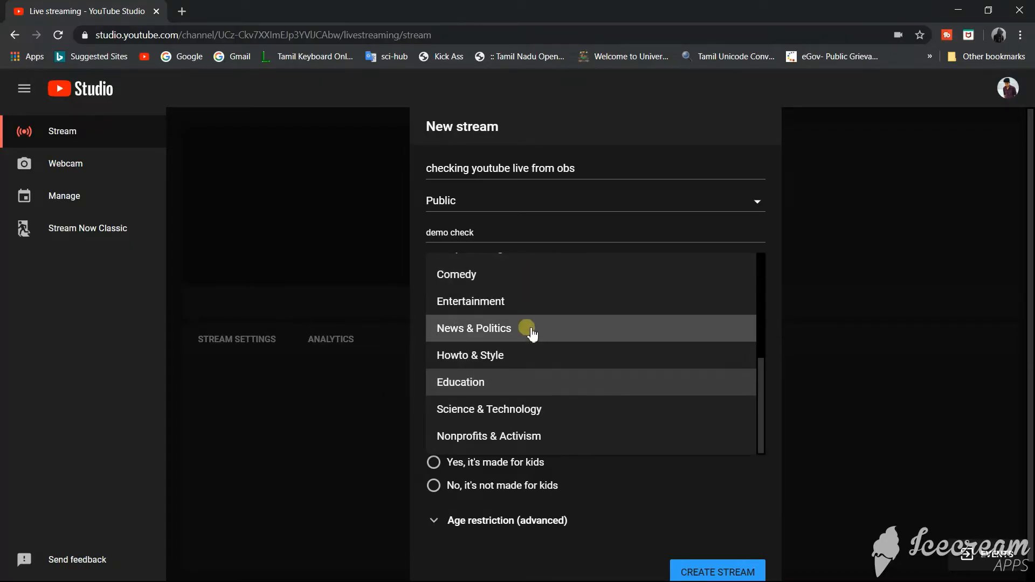
pyautogui.click(460, 382)
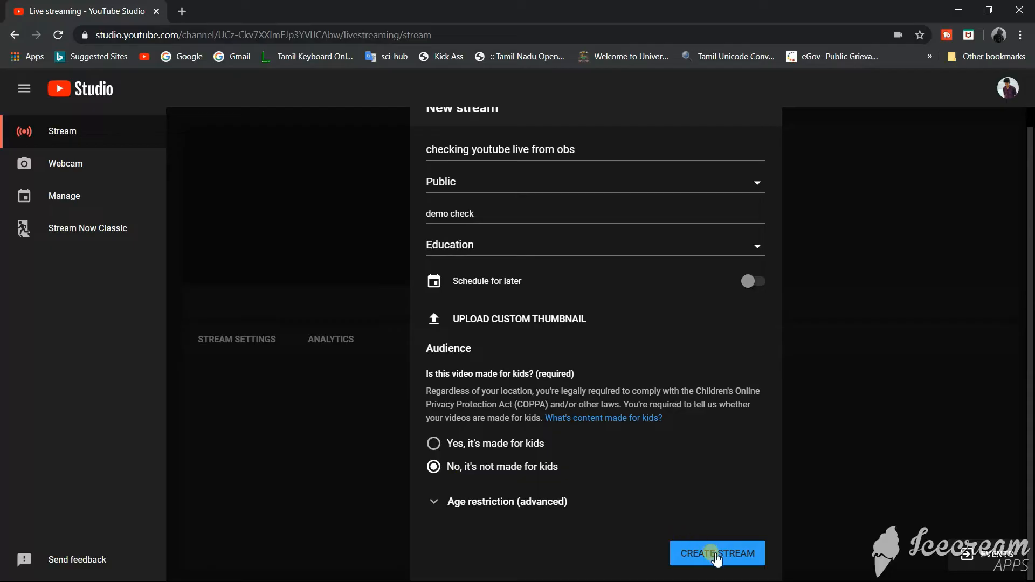
pyautogui.click(716, 553)
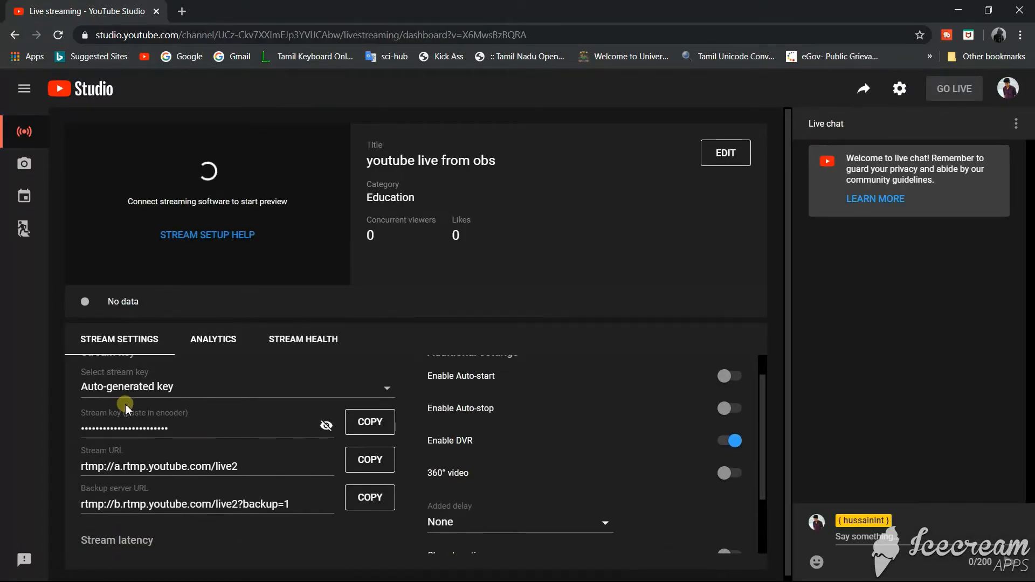
pyautogui.moveTo(286, 438)
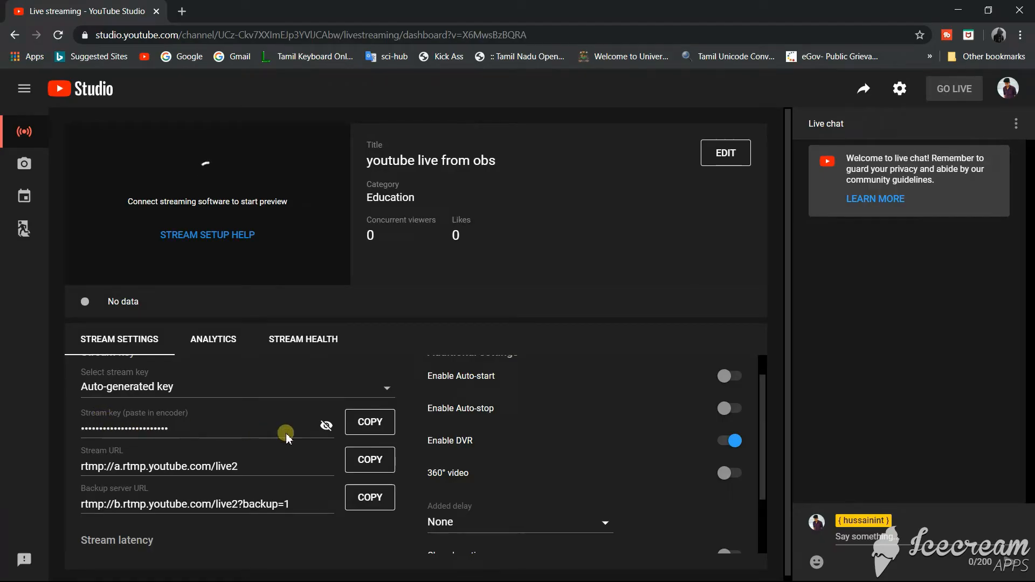
# - Reveal the hidden stream key in Stream settings and copy it
pyautogui.click(326, 424)
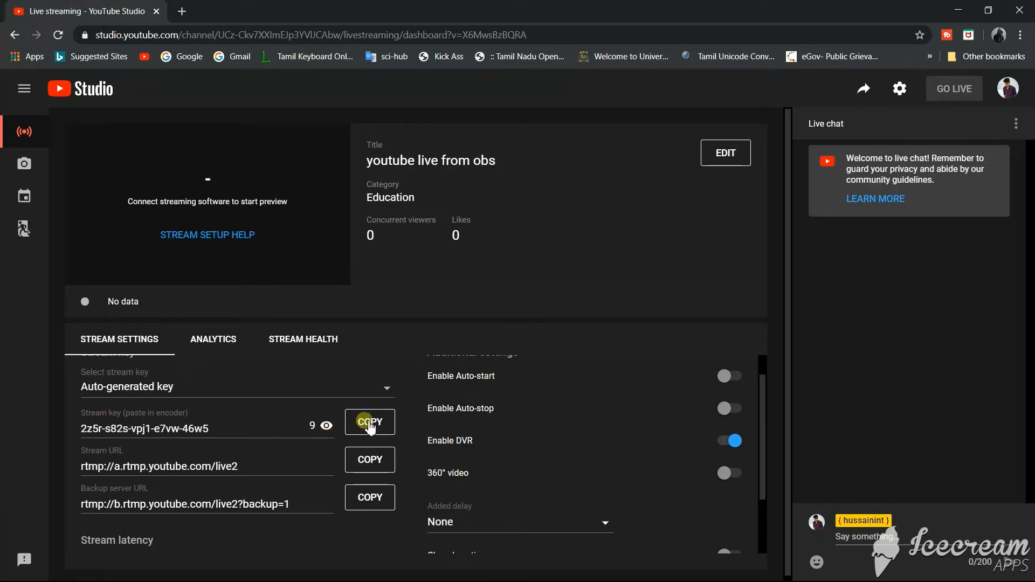
pyautogui.click(370, 421)
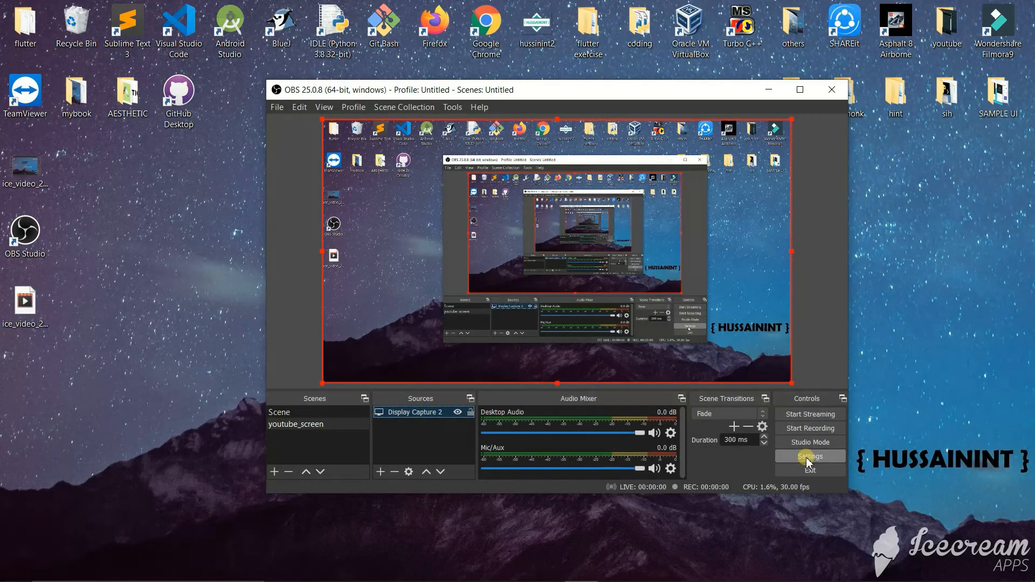
# - Set the OBS Stream service to YouTube / YouTube Gaming with the pasted key, and save
pyautogui.click(807, 456)
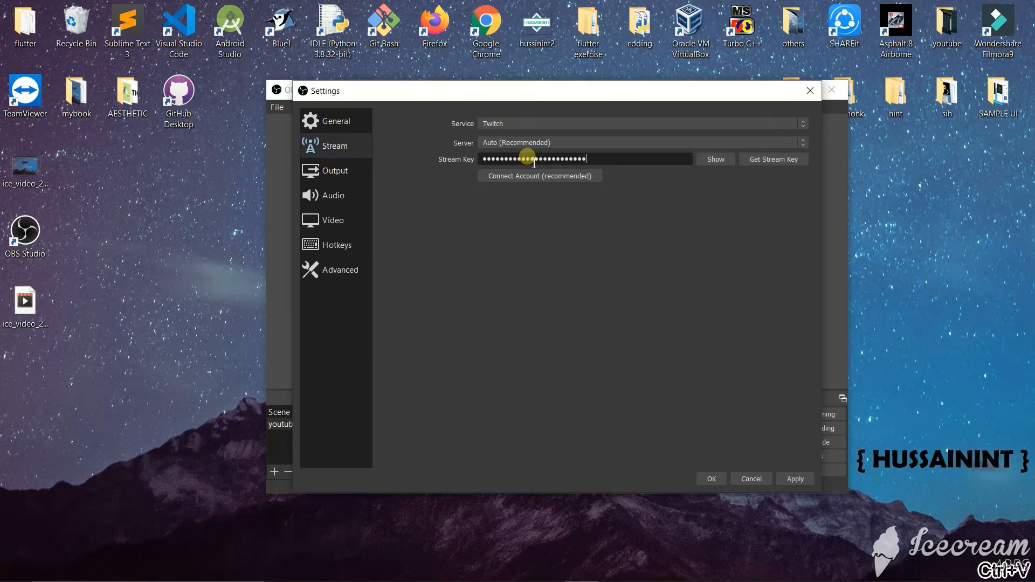
pyautogui.click(640, 123)
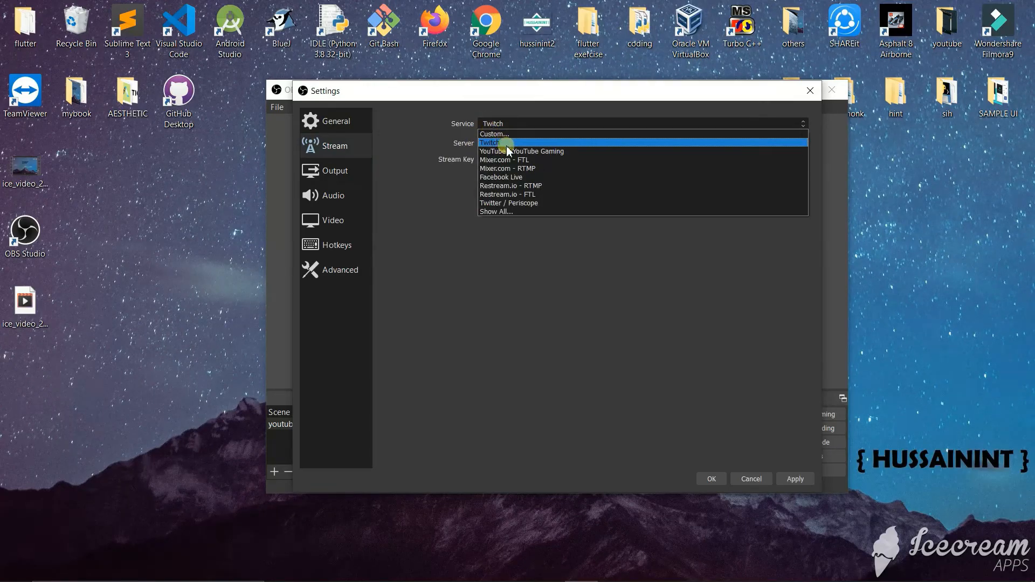
pyautogui.click(521, 151)
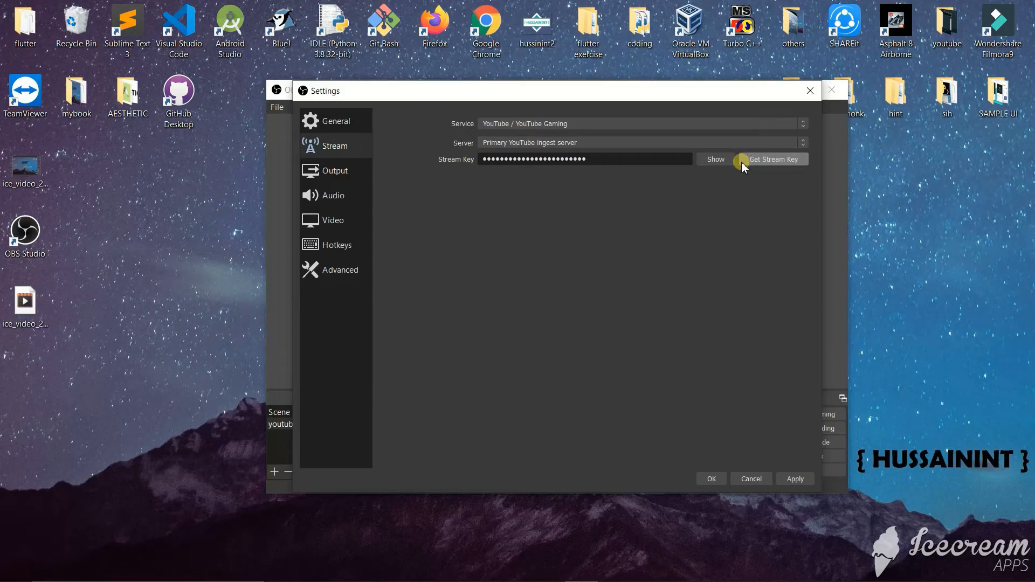
pyautogui.moveTo(726, 388)
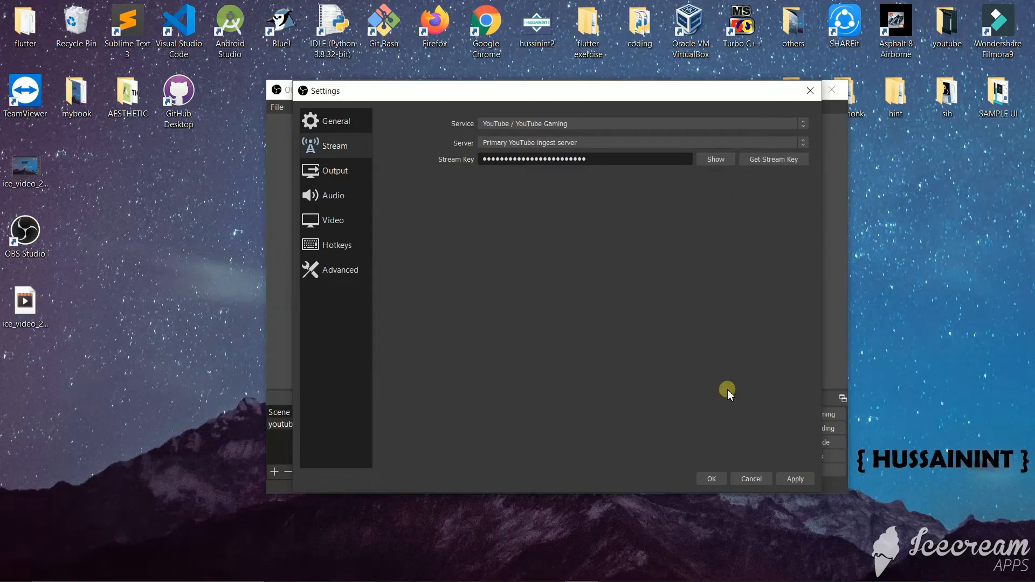
pyautogui.click(711, 479)
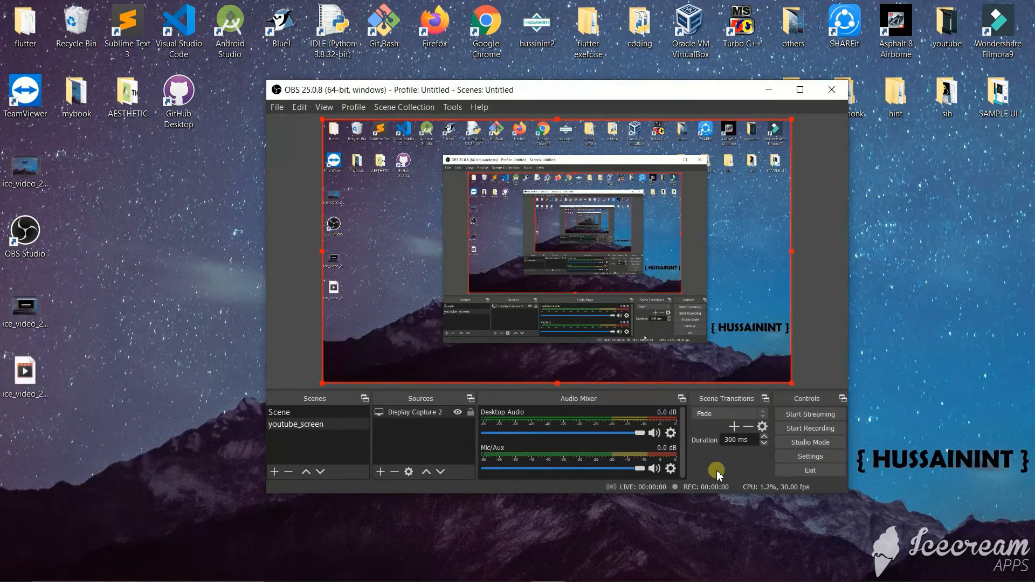
# - Start the OBS stream to YouTube and return to YouTube Studio in Chrome
pyautogui.click(810, 414)
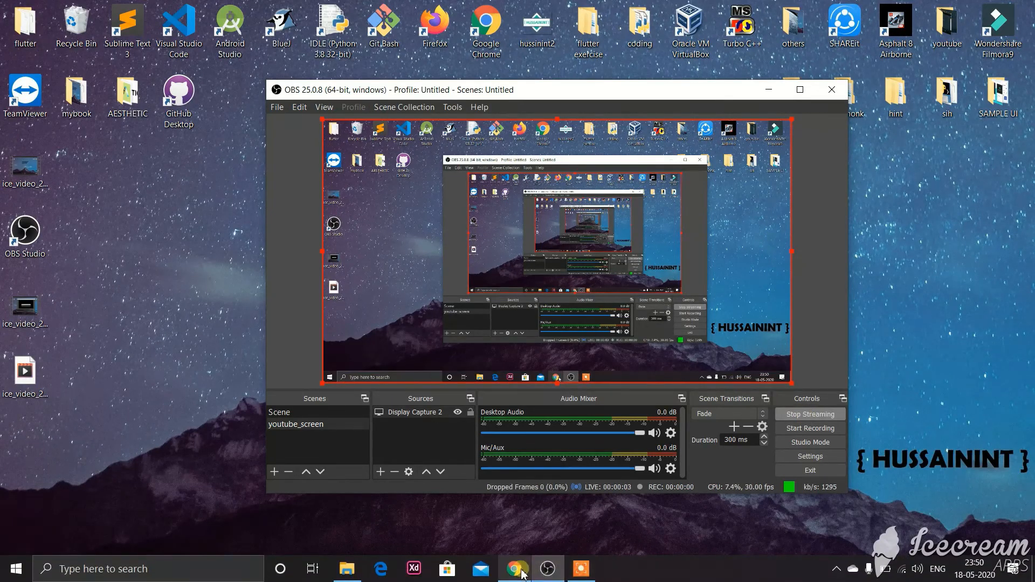
pyautogui.click(517, 568)
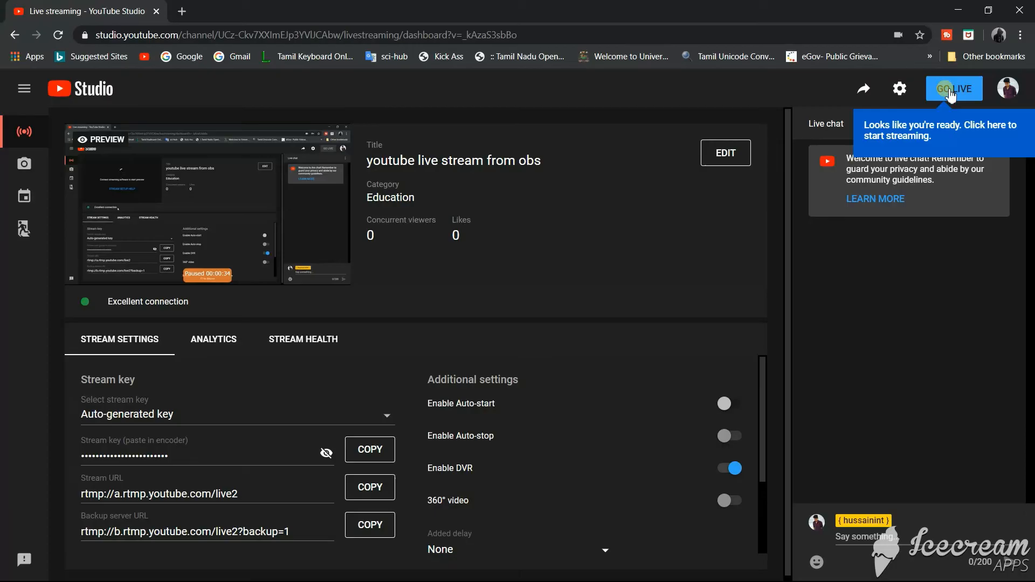
# - Go live with the OBS desktop stream in YouTube Studio, then end and confirm the broadcast
pyautogui.click(954, 88)
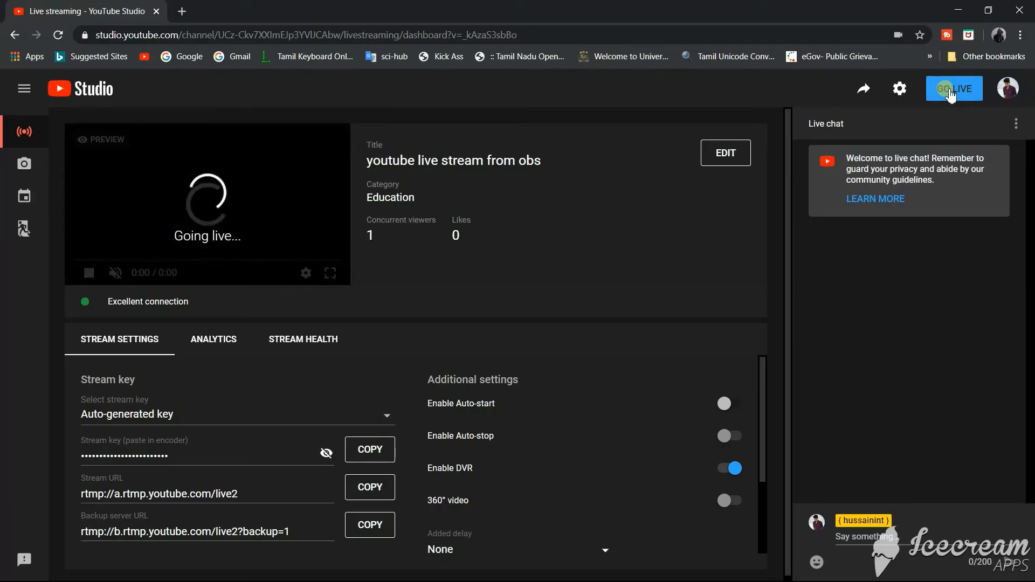
pyautogui.click(953, 89)
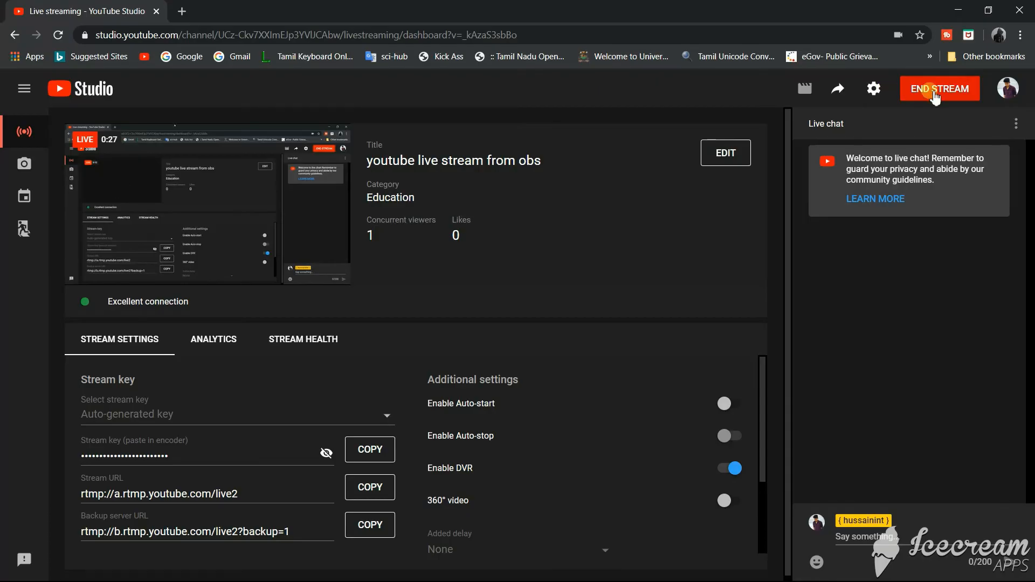
pyautogui.click(938, 88)
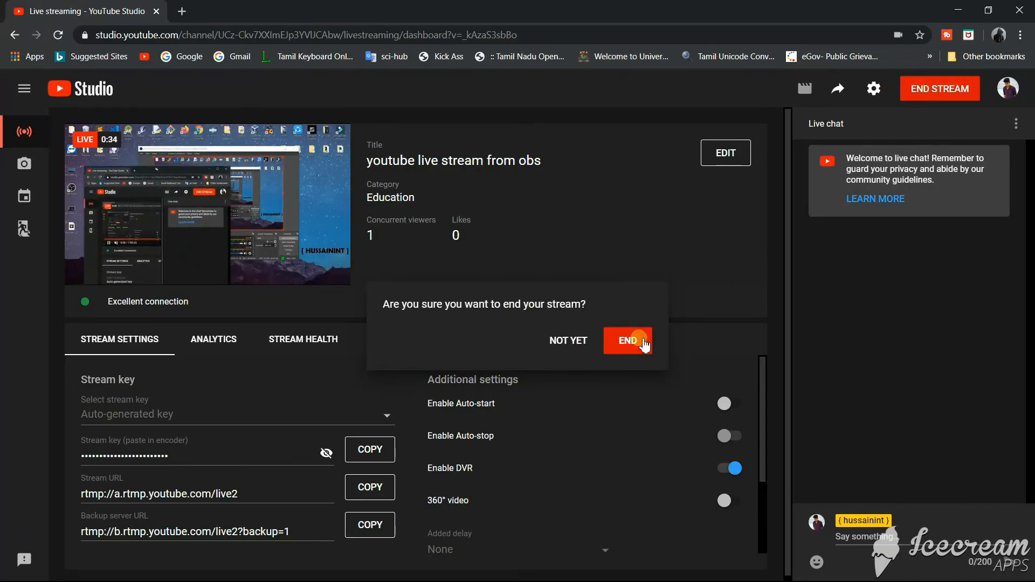
pyautogui.click(566, 341)
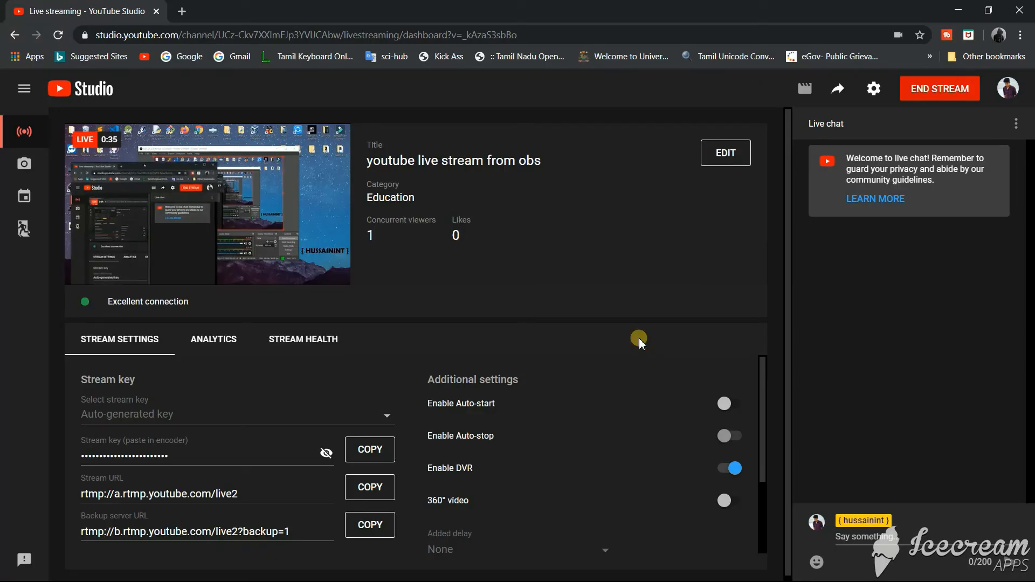